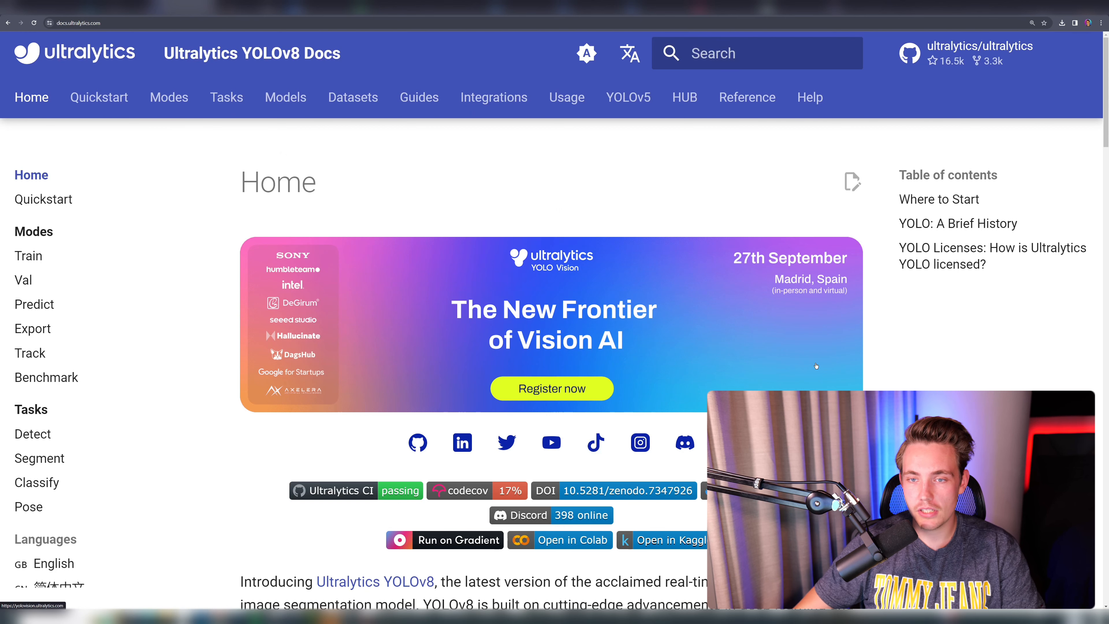
# Step: Open the Guides section and navigate to the Heatmaps guide under Real-World Projects
pyautogui.click(419, 97)
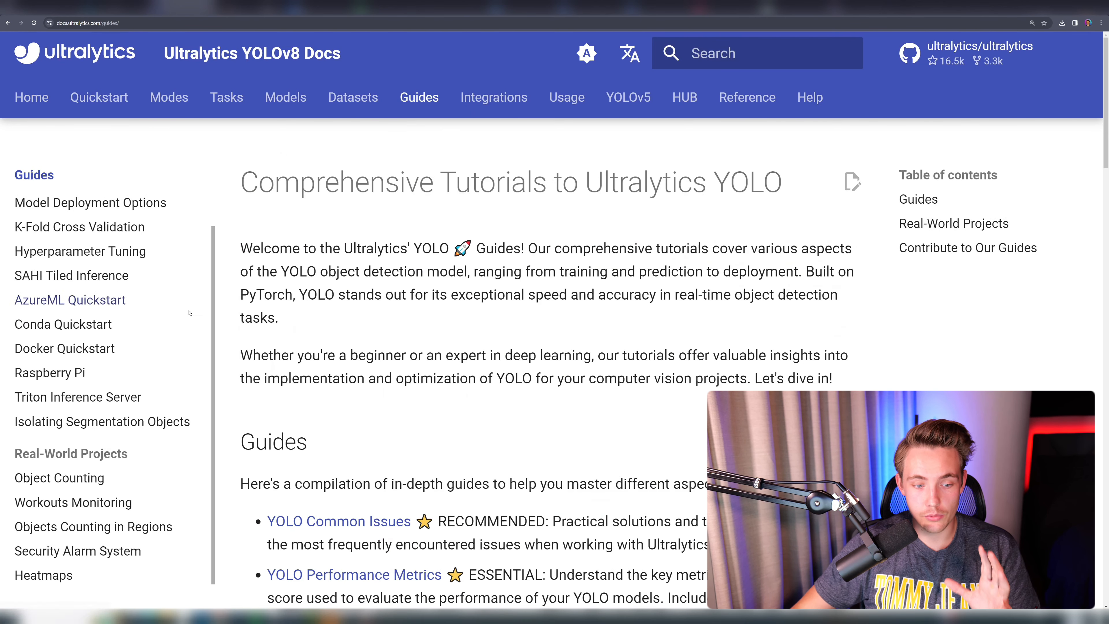
pyautogui.scroll(-3)
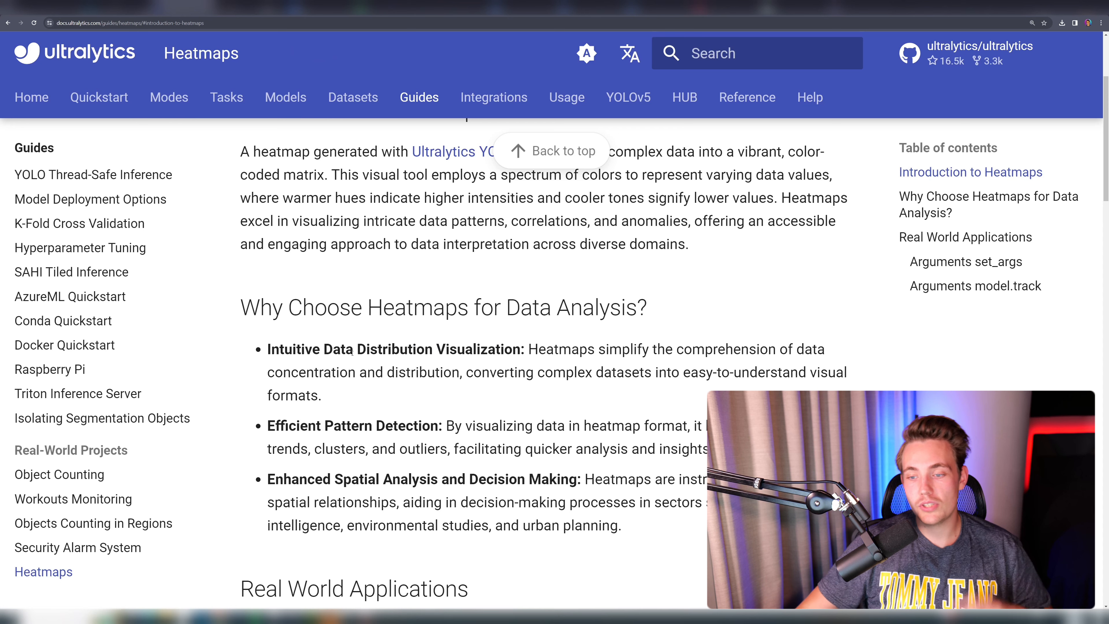
# Step: Scroll past the transportation and retail applications to the Python Heatmap Example code block
pyautogui.scroll(3)
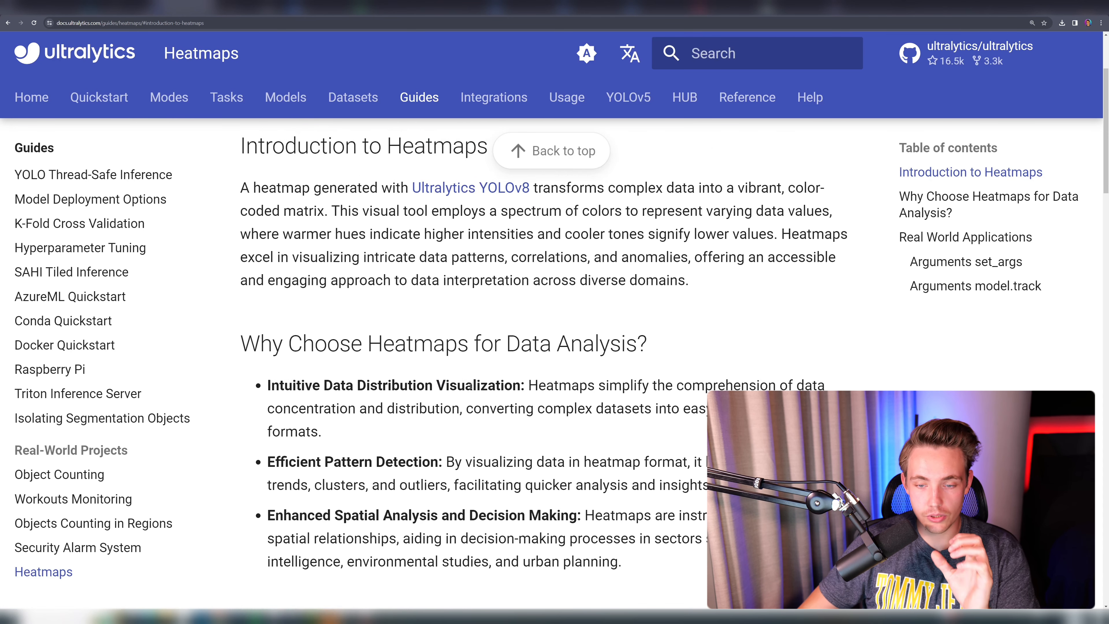
pyautogui.scroll(-3)
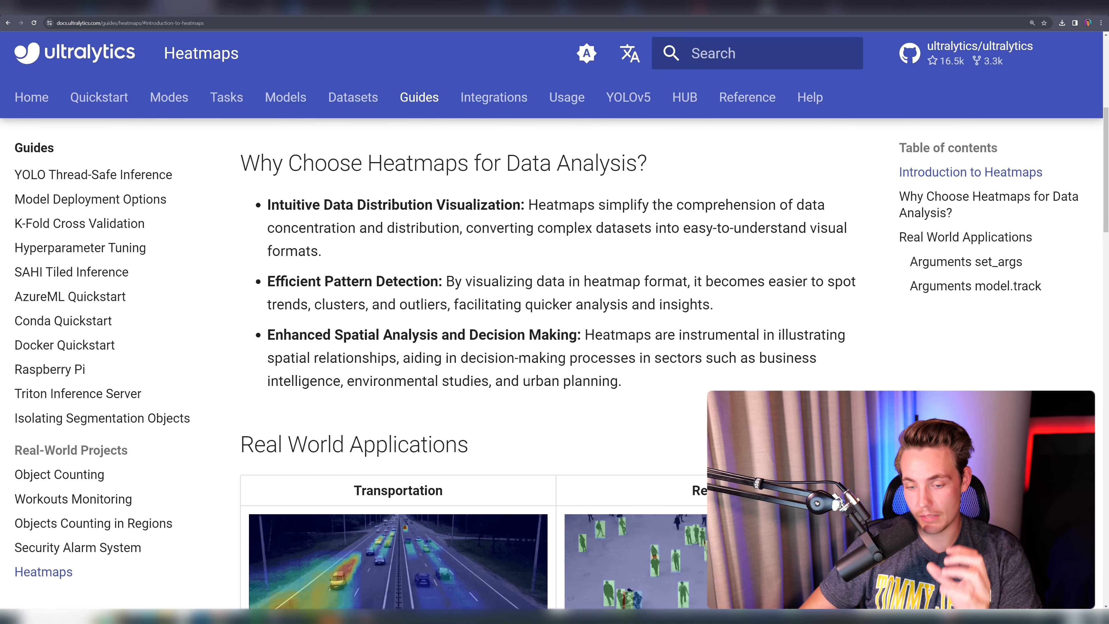
pyautogui.scroll(-3)
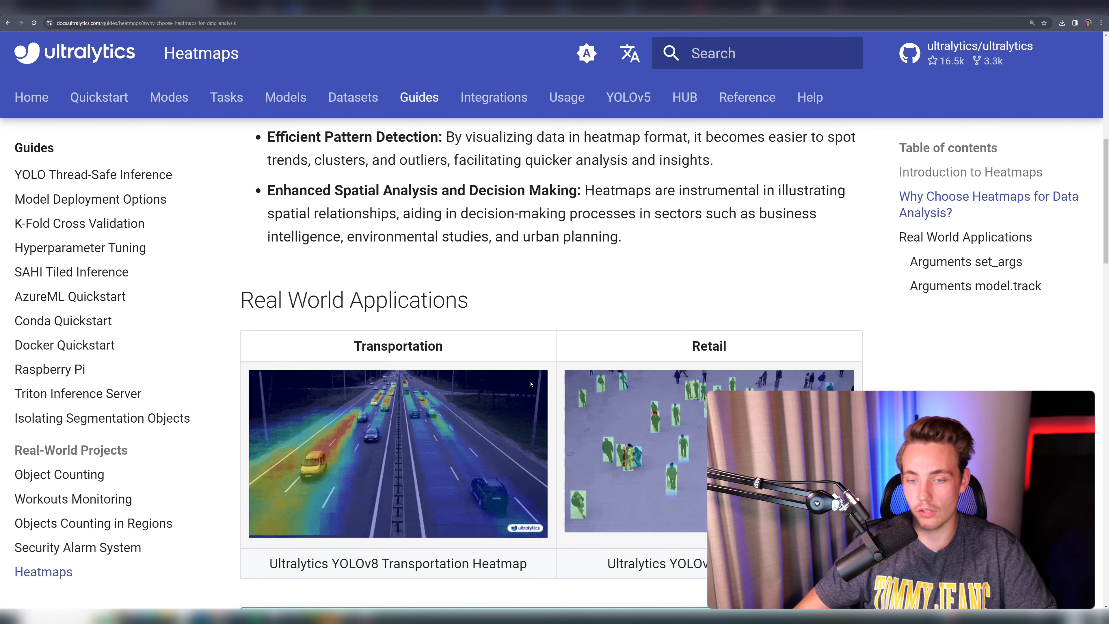
pyautogui.scroll(-3)
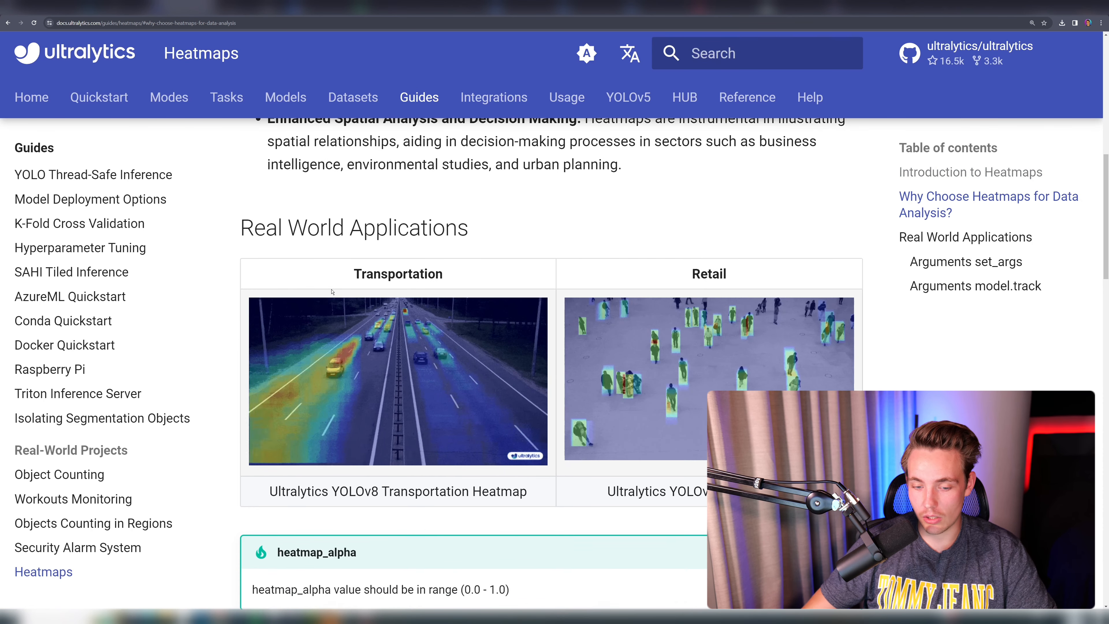
pyautogui.scroll(-3)
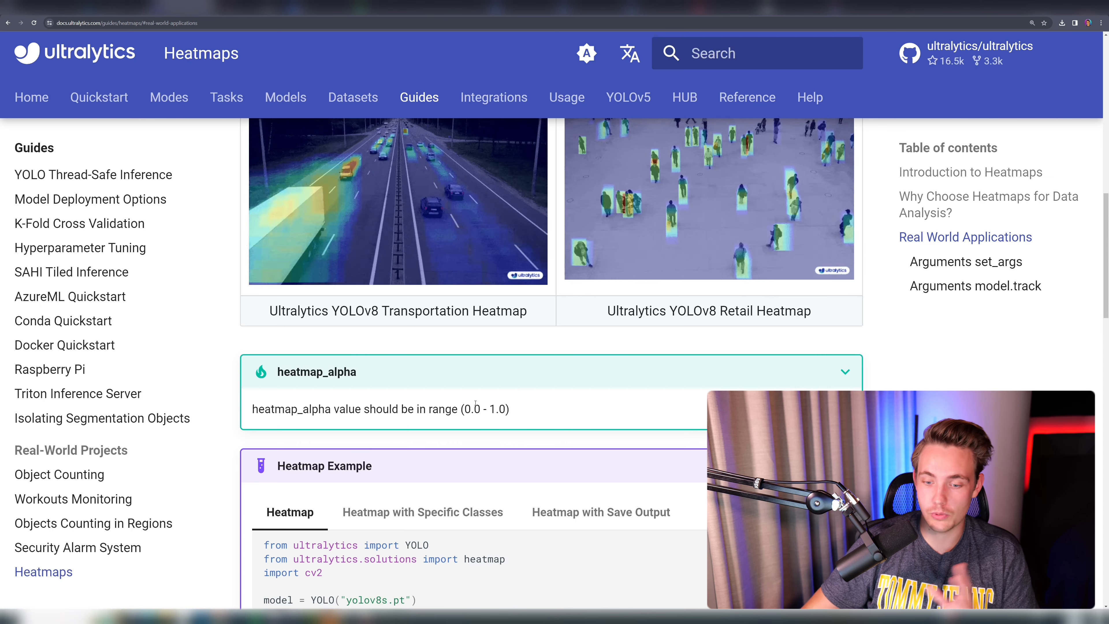
pyautogui.scroll(-3)
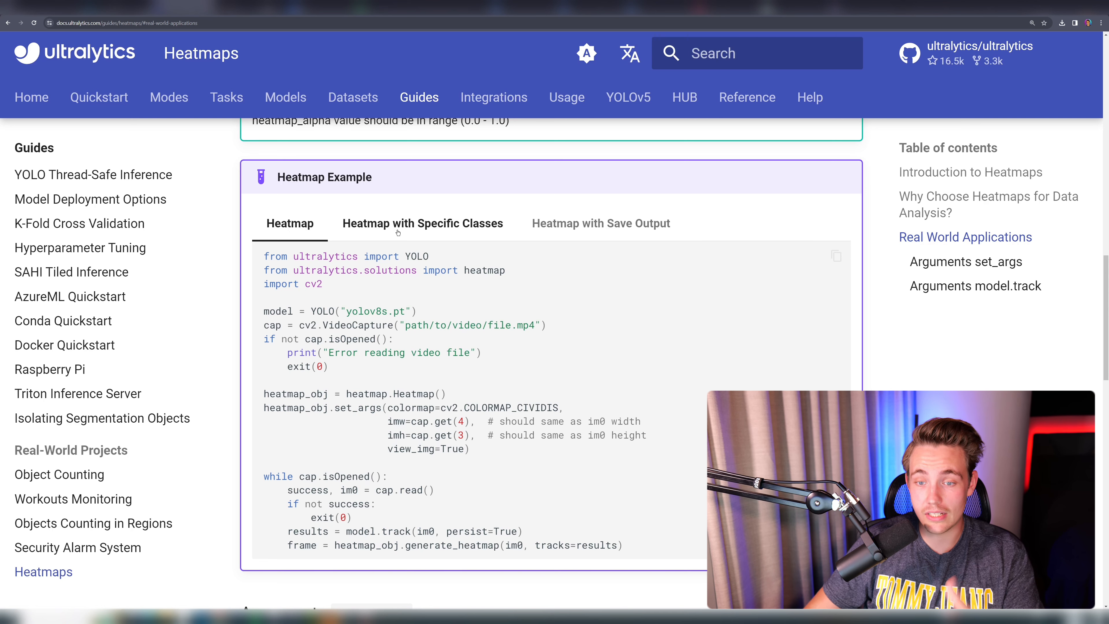
# Step: View the specific-classes and save-output variants of the heatmap example
pyautogui.click(422, 224)
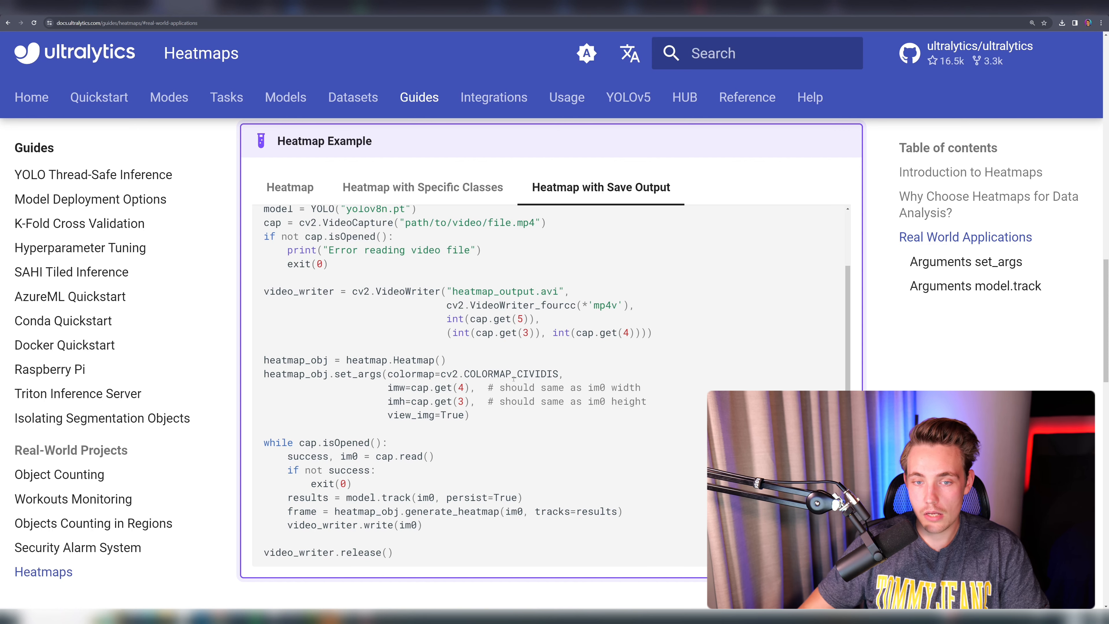
pyautogui.click(289, 187)
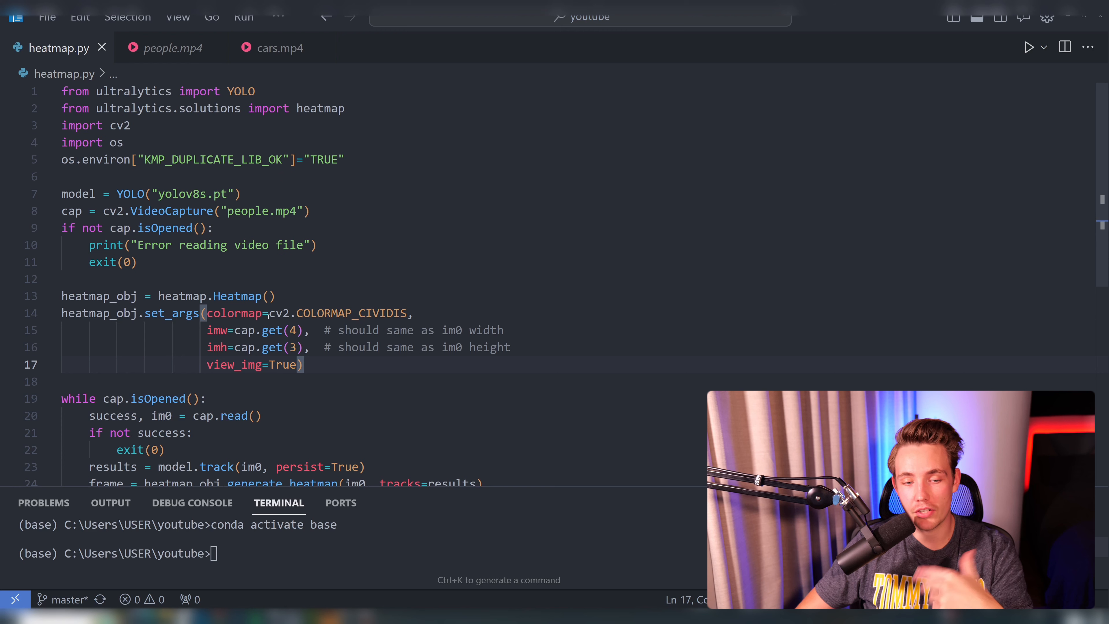
pyautogui.moveTo(99, 296)
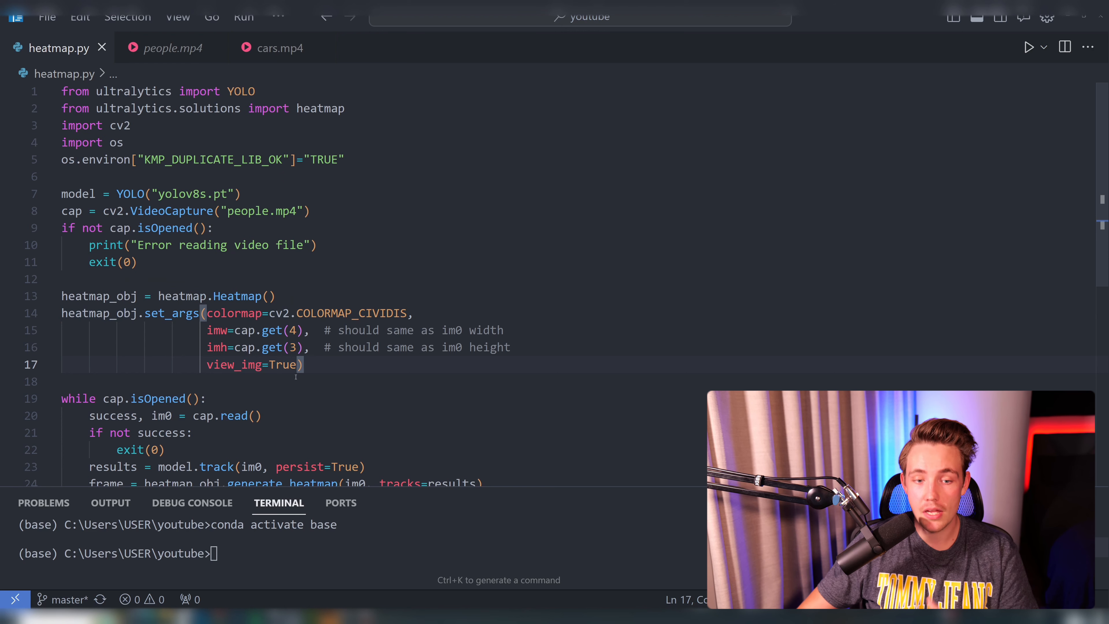
# Step: Review heatmap.py down to the im0 frame passed into generate_heatmap
pyautogui.scroll(-3)
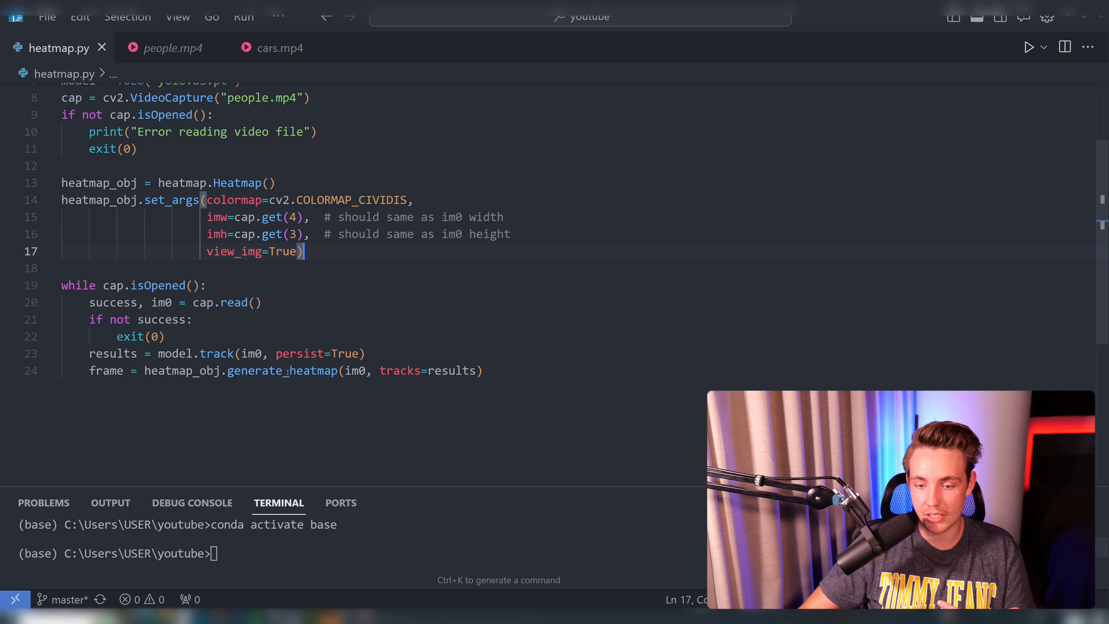
pyautogui.doubleClick(354, 369)
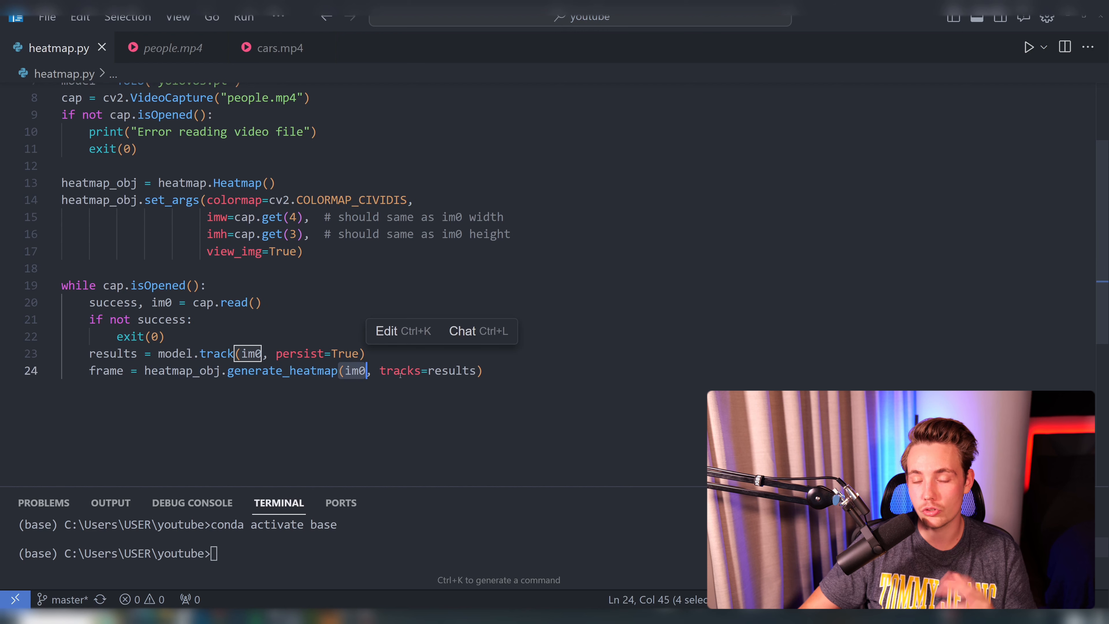
pyautogui.moveTo(453, 370)
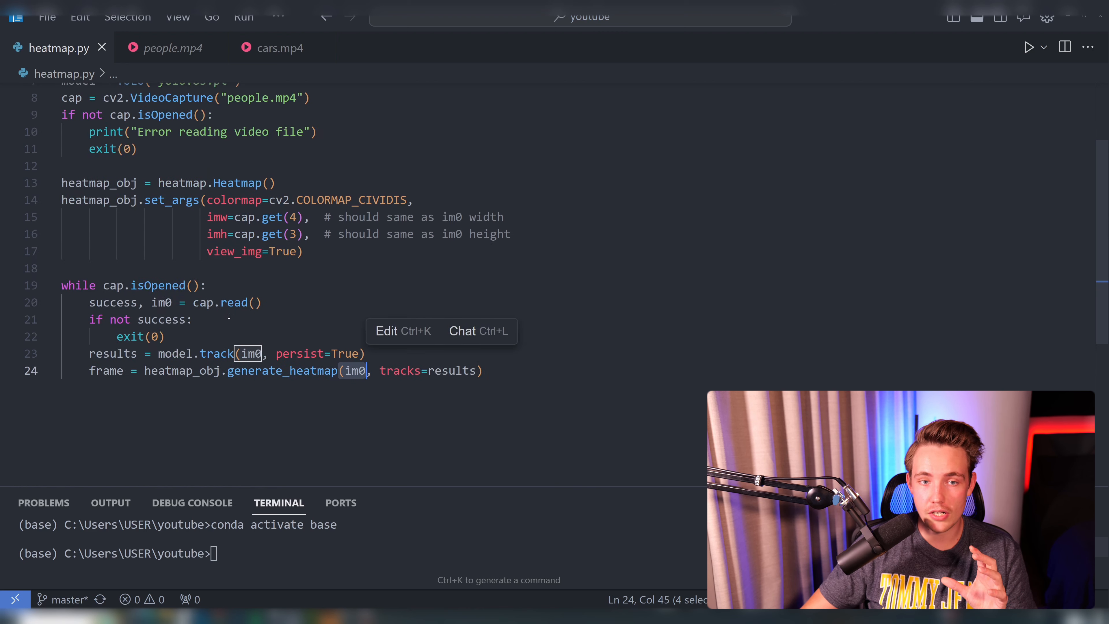
pyautogui.click(173, 47)
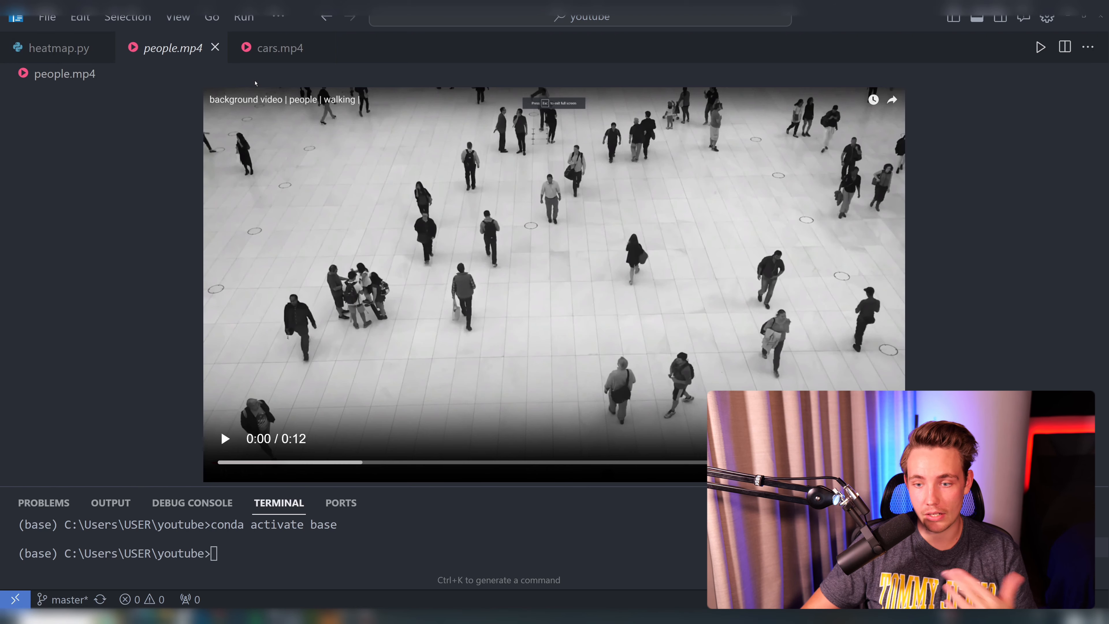
pyautogui.click(276, 47)
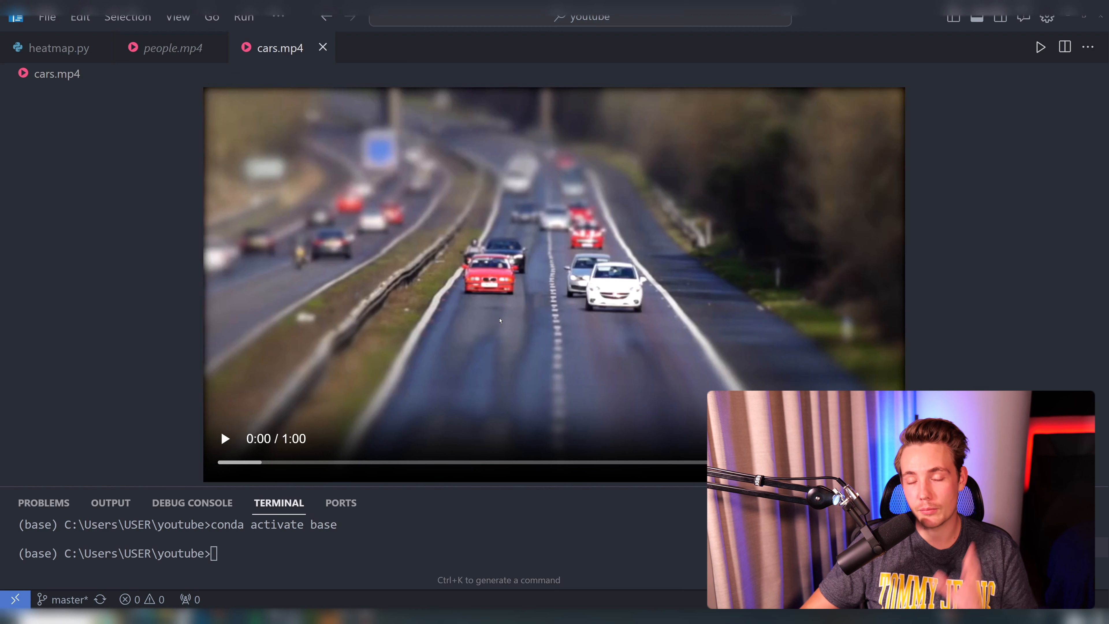
pyautogui.moveTo(490, 312)
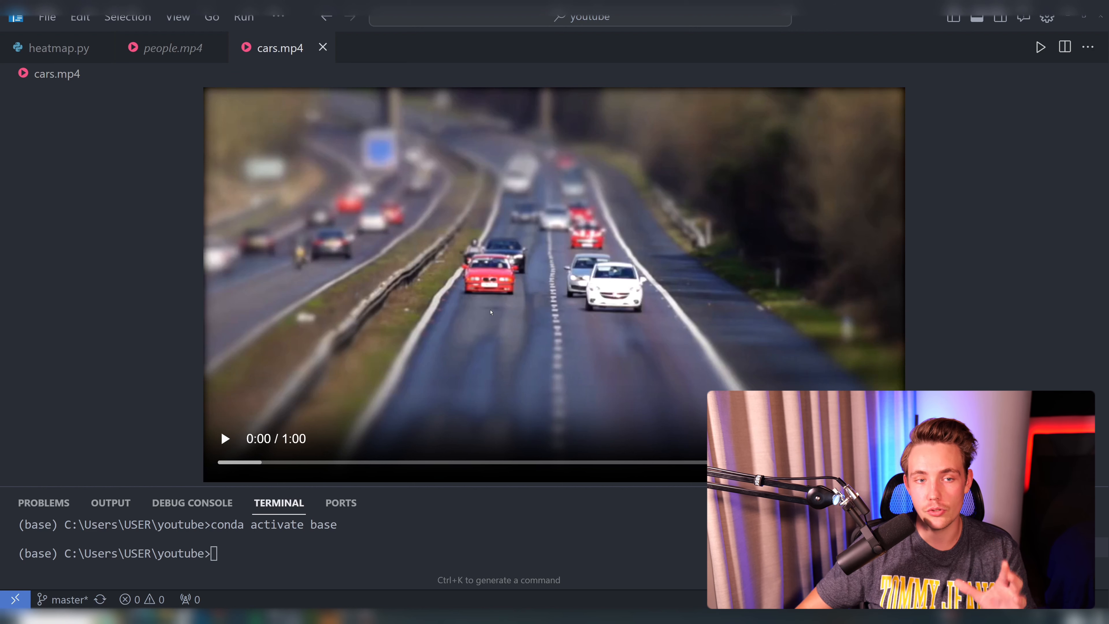
pyautogui.click(60, 47)
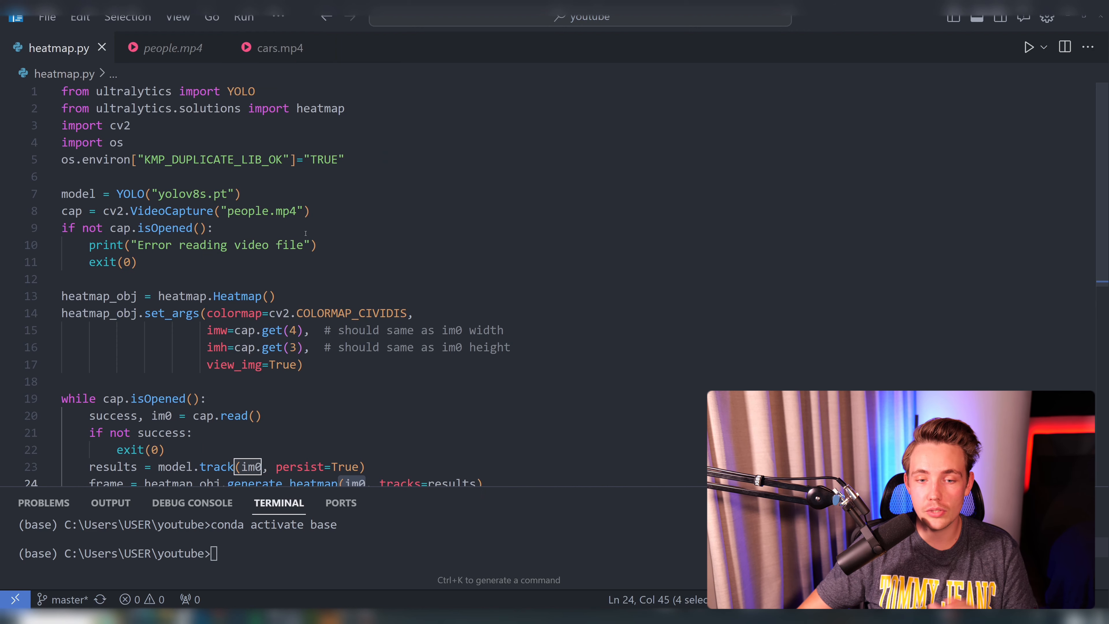
# Step: Run python heatmap.py in the terminal on people.mp4
pyautogui.doubleClick(187, 194)
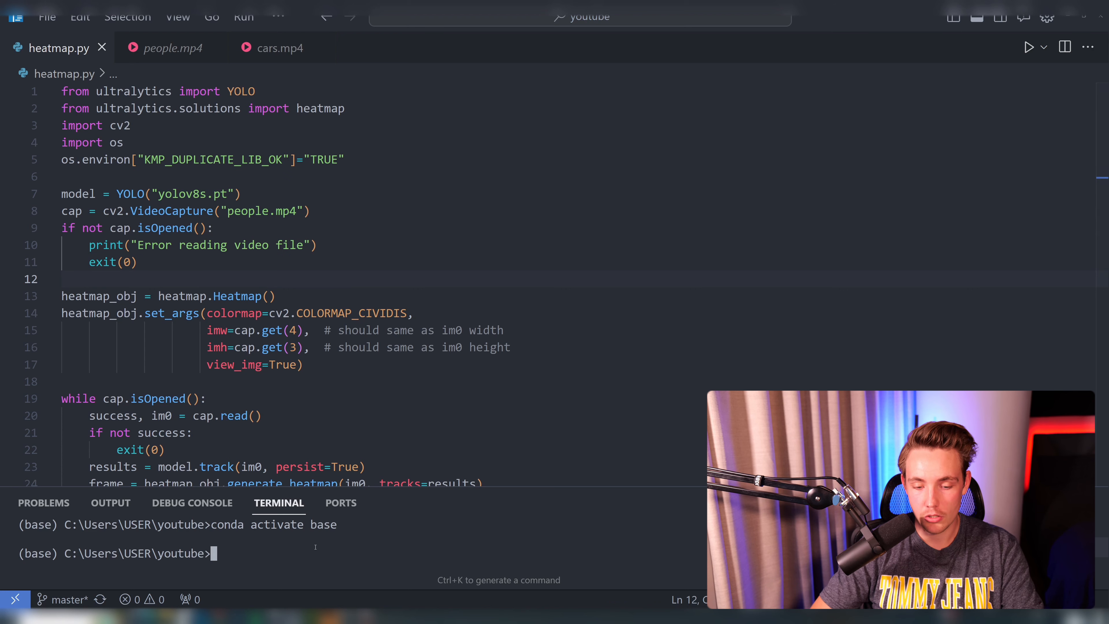
pyautogui.write('python')
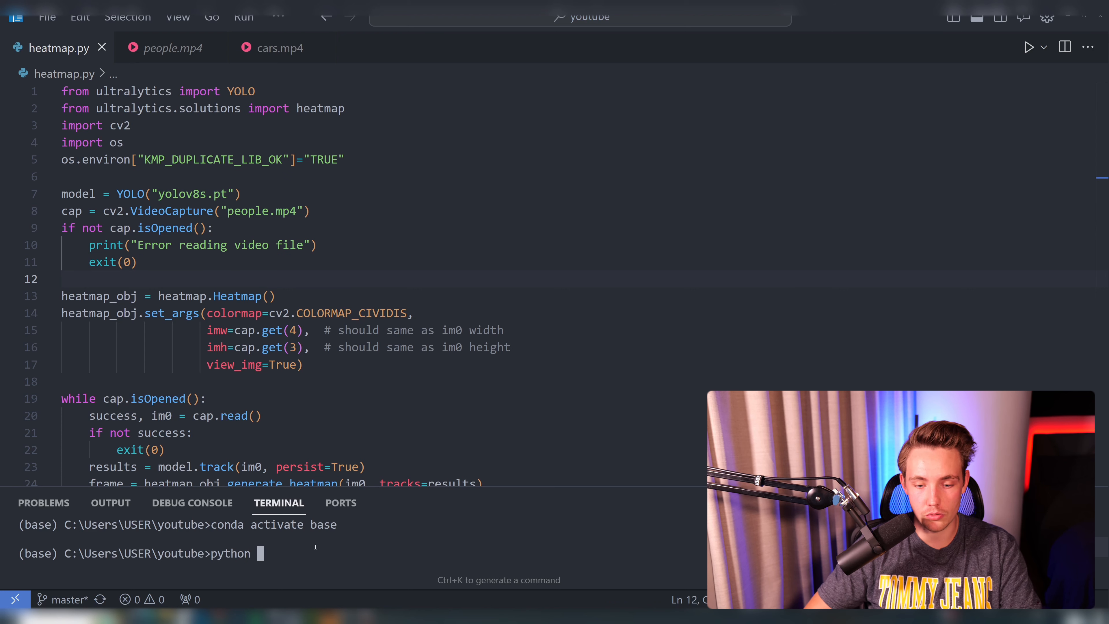
pyautogui.write('heatmap.py')
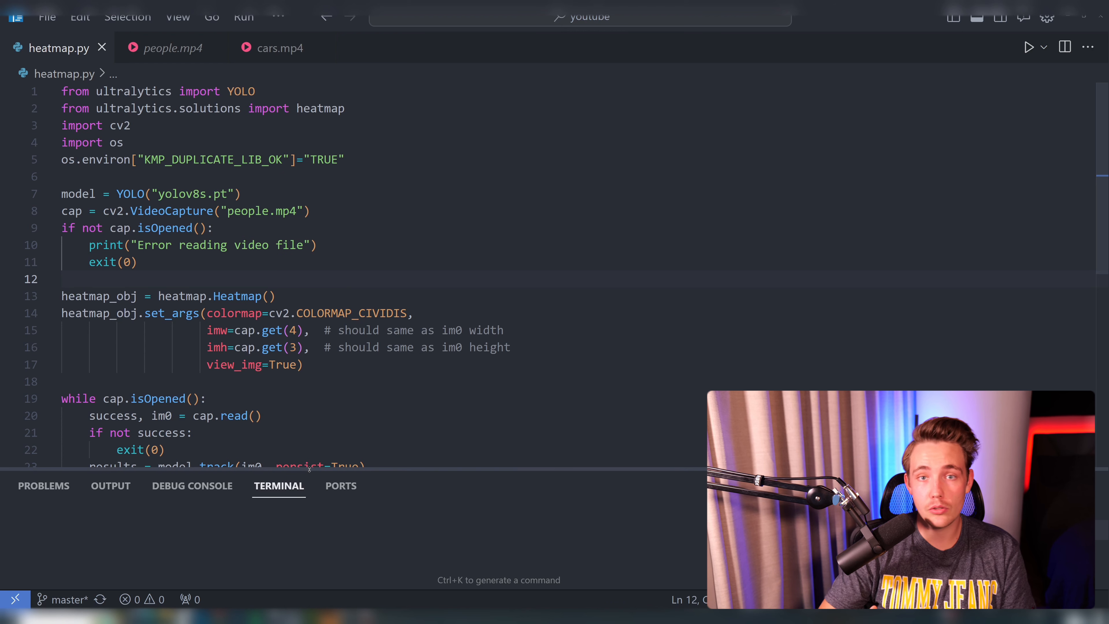
pyautogui.write('python heatmap.py')
pyautogui.click(182, 210)
pyautogui.write('cars')
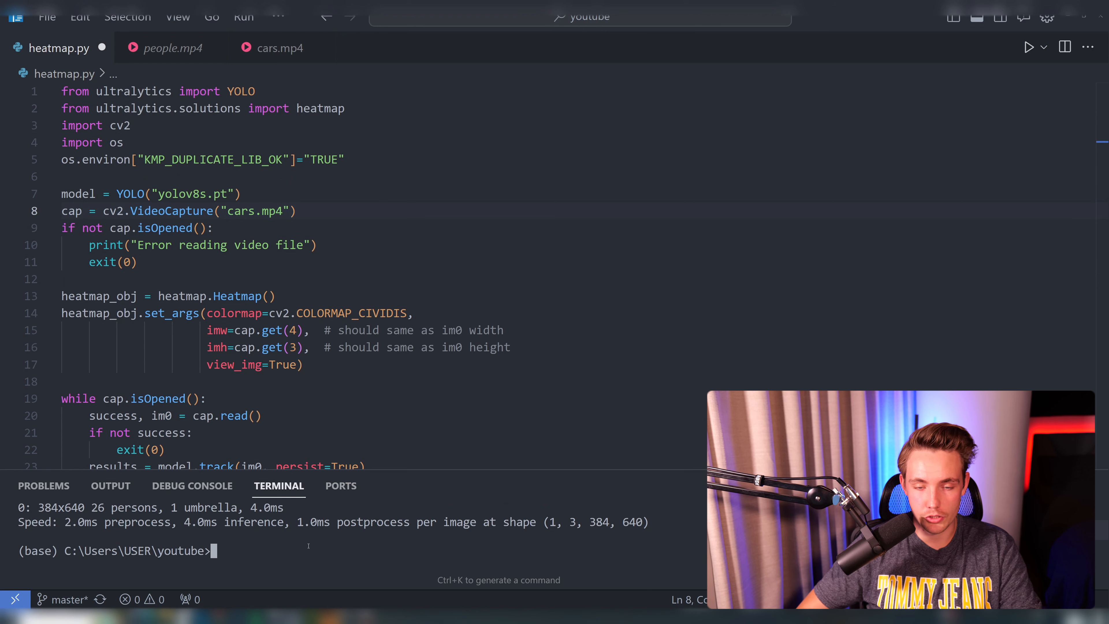
# Step: Run python heatmap.py again on cars.mp4 to show the live heatmap over traffic
pyautogui.write('python heatmap.py')
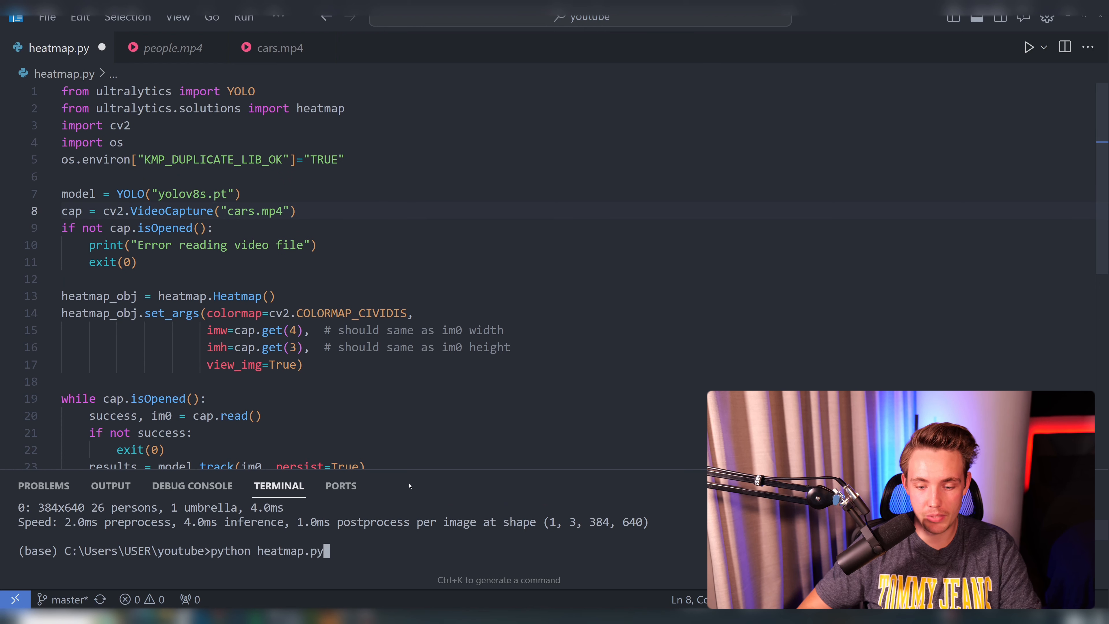
pyautogui.press('enter')
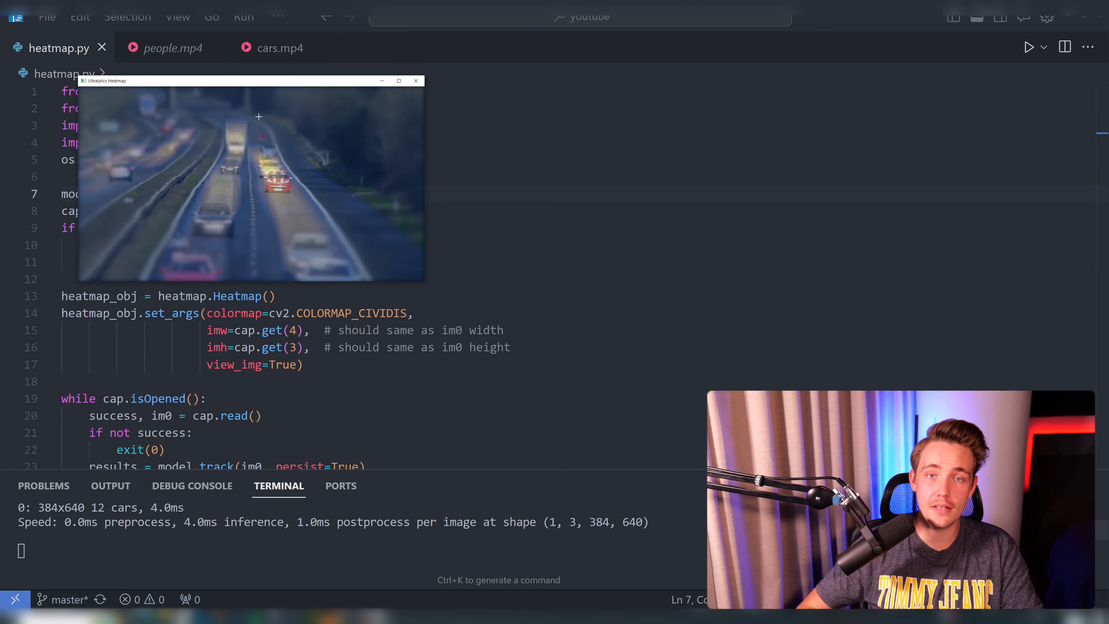